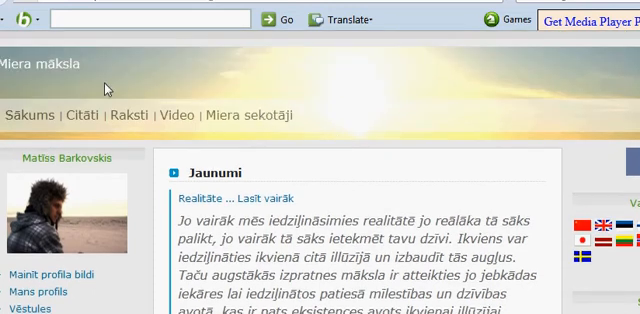
Scroll down the public CMS site before heading to the admin Settings page
scroll("down", 3)
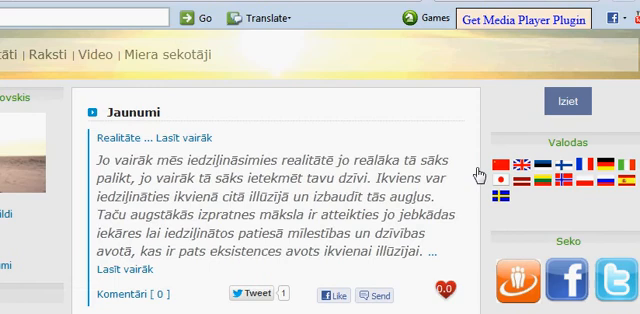
scroll("down", 3)
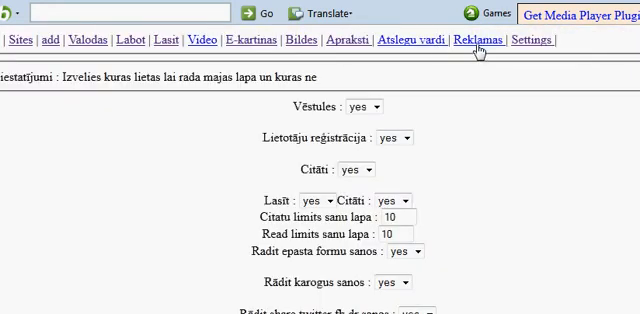
left_click(492, 40)
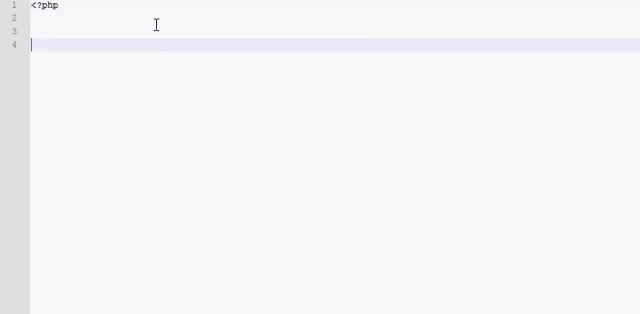
Add include "../fetch.php"; and include "index.php"; followed by an empty if(){ } block
type("include\"../fetch.php\";")
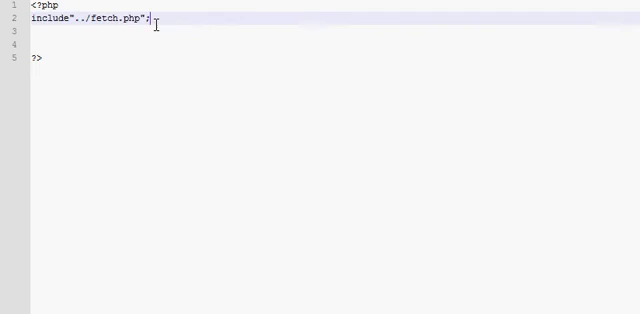
type("include\"\";")
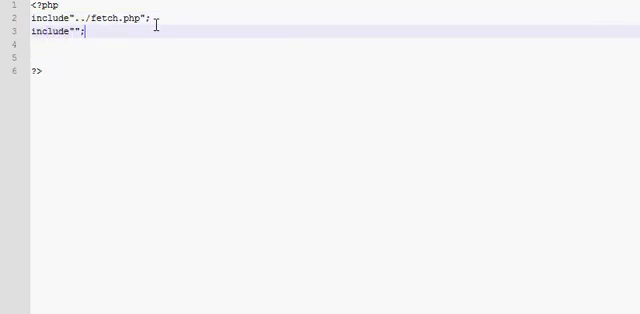
type("../")
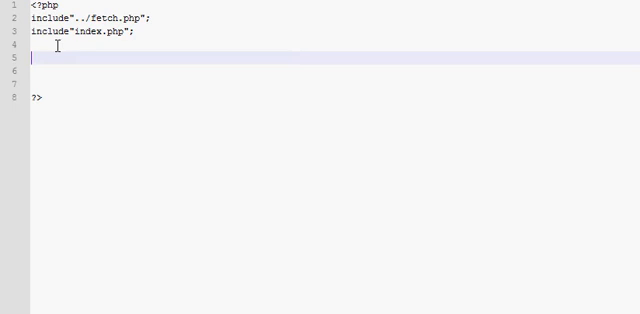
type("if9)")
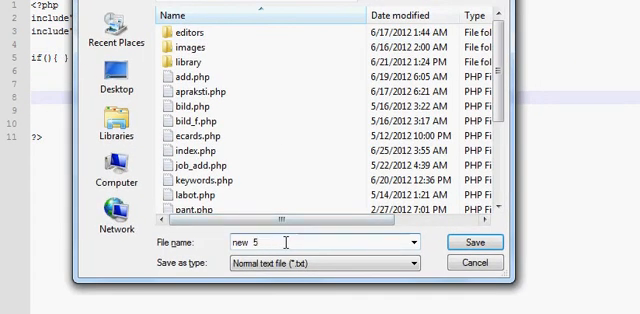
Choose PHP as the Save as type so the new file is saved as PHP source
left_click(408, 264)
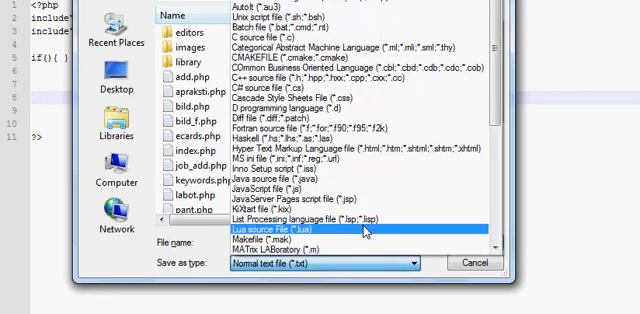
scroll("down", 3)
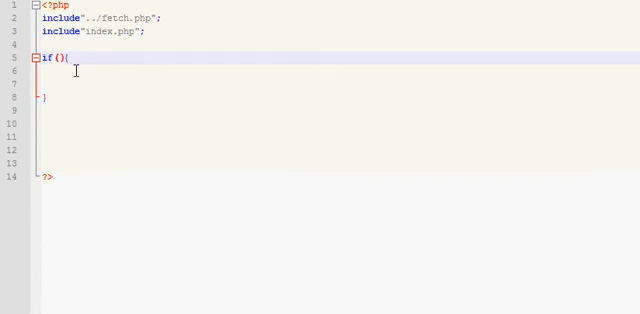
Set $ps to mysql_fetch_array of a SELECT * FROM page_settings WHERE page query above the if
key("Enter")
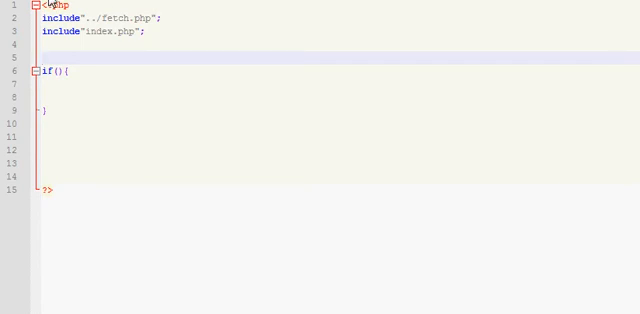
scroll("down", 3)
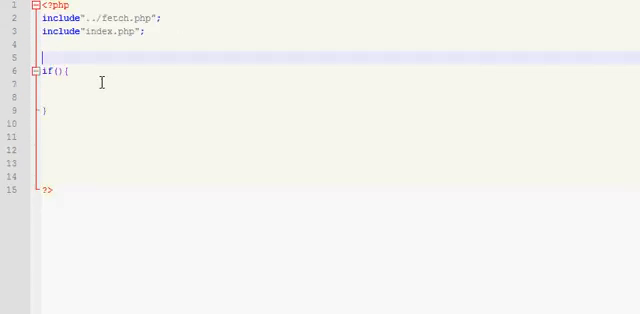
type("$ps = mysql_fetch_array(mysql_query(\"SELECT * FROM page_settings WHERE page = '$majaslapa' LIMIT 1\"));")
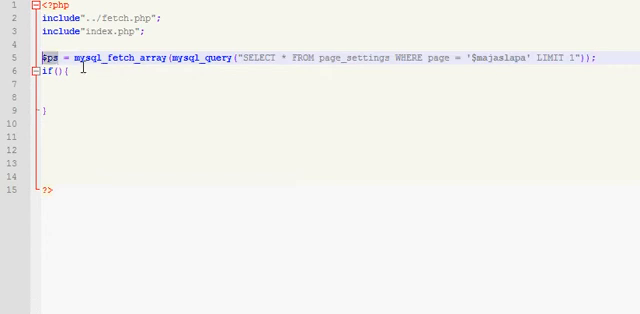
Make the if condition $ps['ads']=='yes'
type("$ps[]")
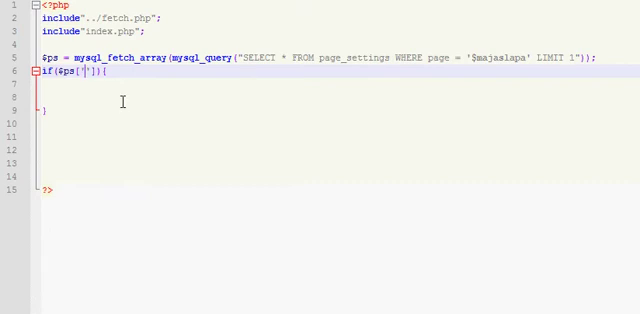
type("ads']==")
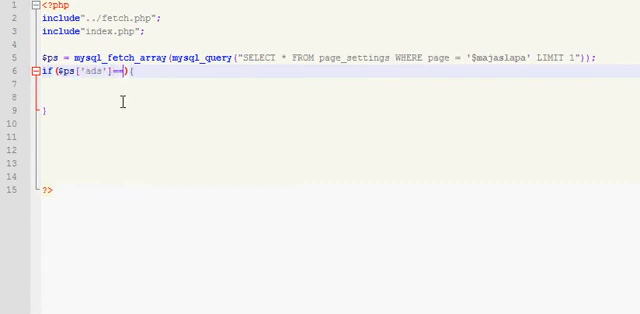
type("='yes'")
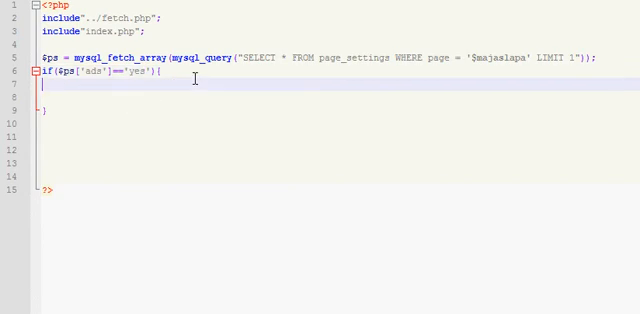
Add an else branch echoing "Ads are turned off! Change them in page settings."
type("} else {")
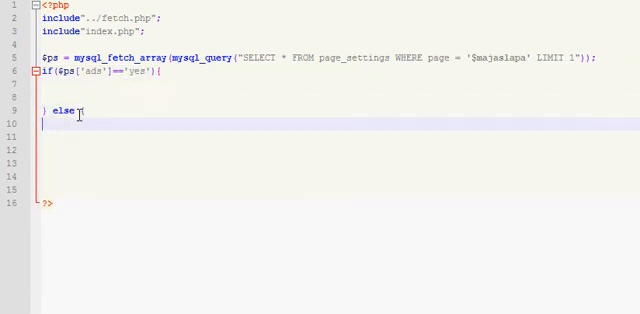
type("e")
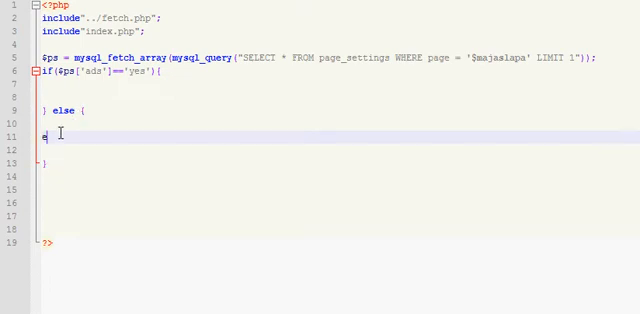
type("cho\"Ads\";")
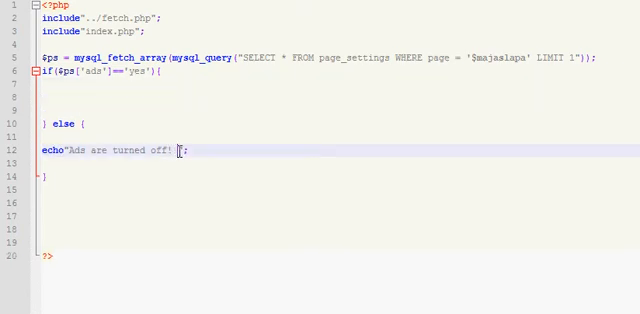
type("Change them in #")
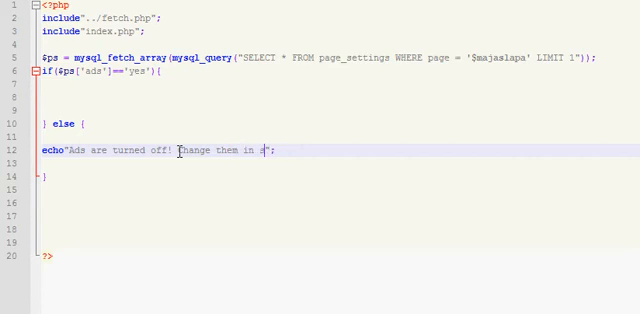
type("settings.")
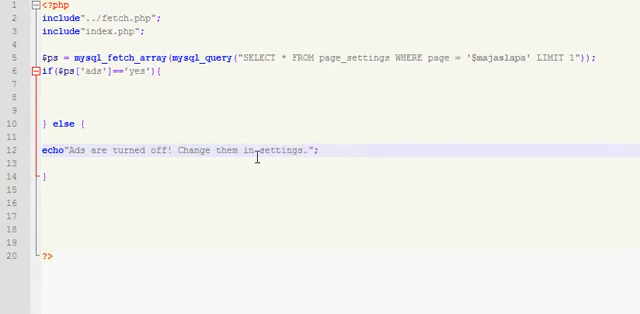
type("page")
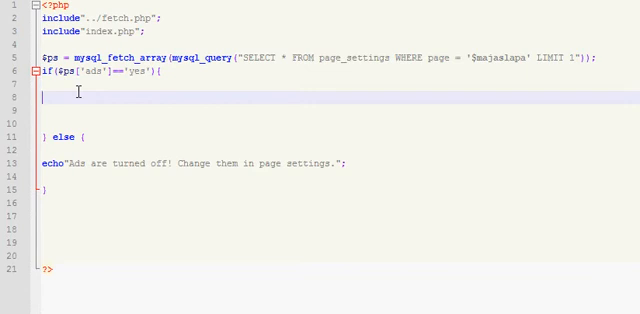
mouse_move(118, 100)
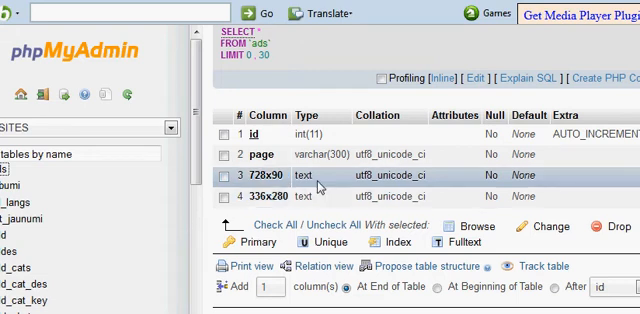
Browse the rows of the page_settings table from the left sidebar
left_click(228, 176)
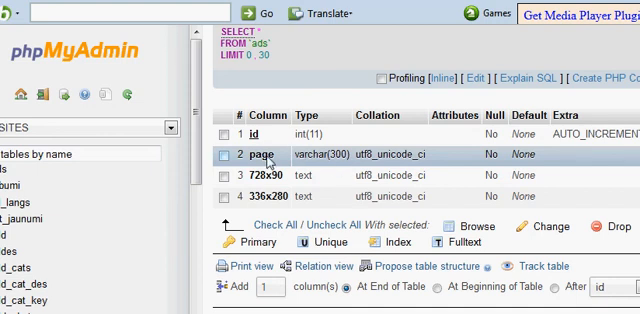
mouse_move(300, 176)
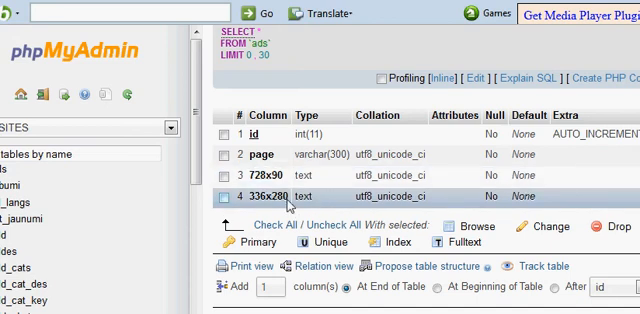
scroll("down", 3)
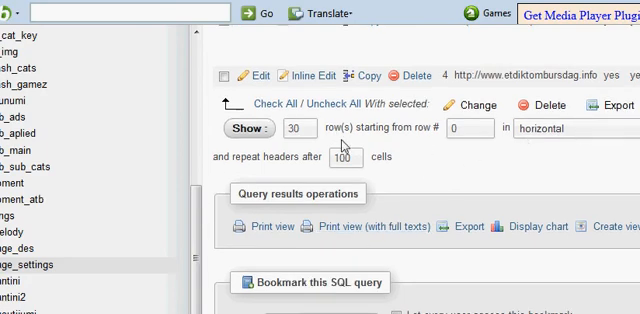
Add an 'ads' VARCHAR(5) column defaulting to 'yes' after analytics and save it
scroll("down", 3)
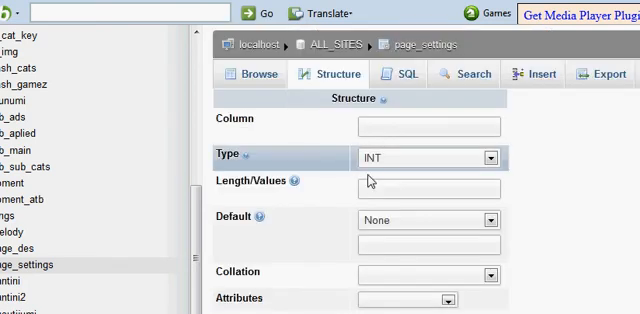
type("ads")
type("5")
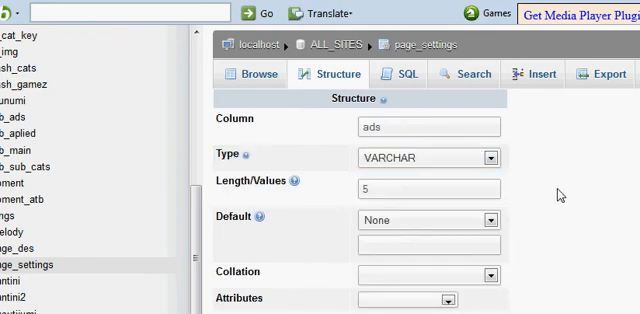
scroll("down", 3)
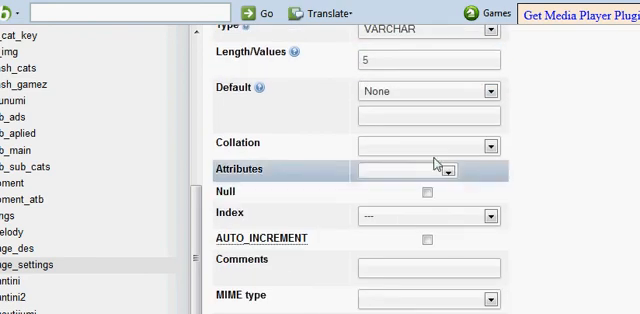
left_click(420, 90)
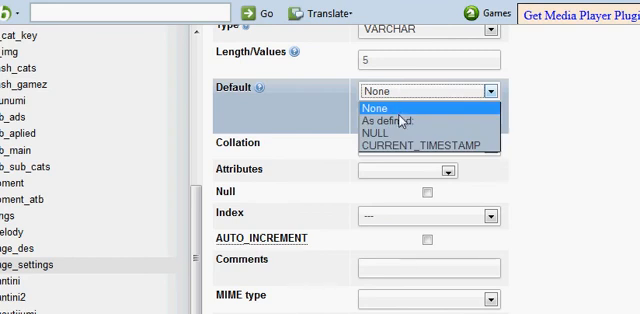
left_click(404, 120)
type("yes")
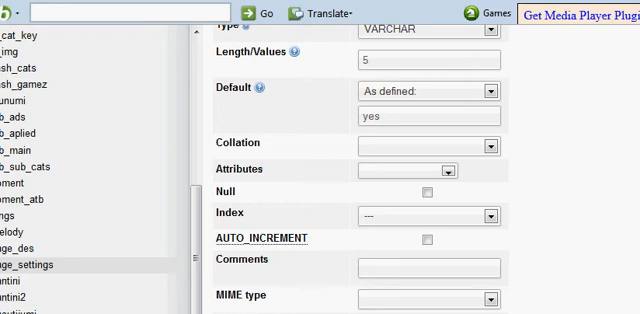
left_click(428, 116)
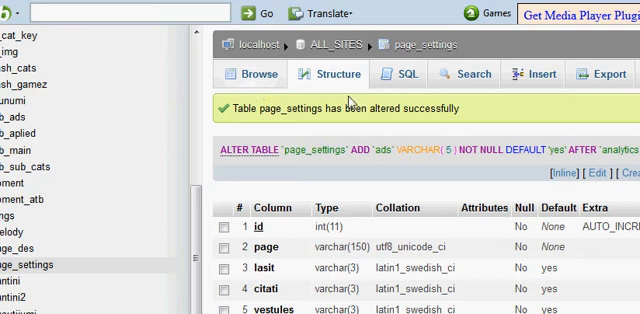
scroll("down", 3)
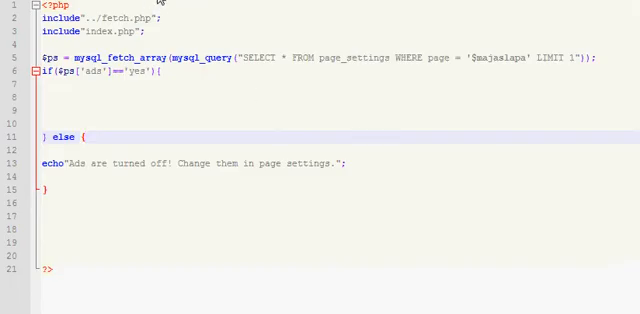
Duplicate the Vestules select block as 'Ads on or off' with field name and $ps keys set to 'ads'
scroll("down", 3)
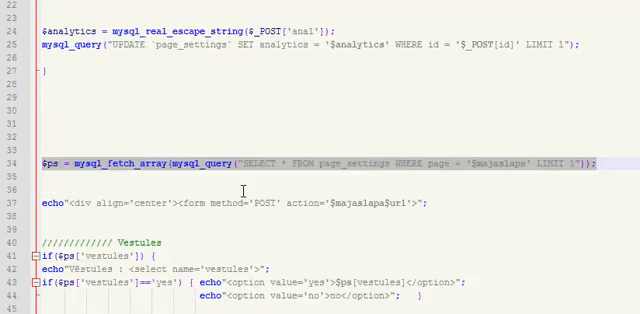
scroll("down", 3)
type("Ads on or off")
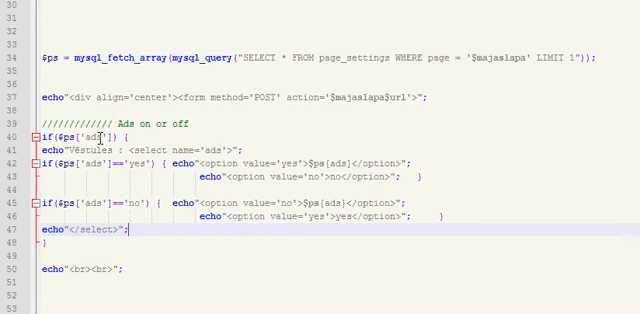
mouse_move(144, 136)
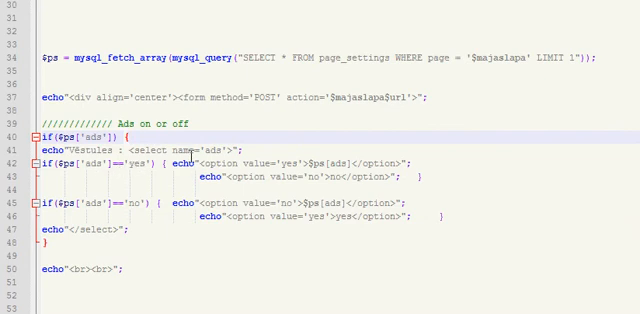
double_click(216, 160)
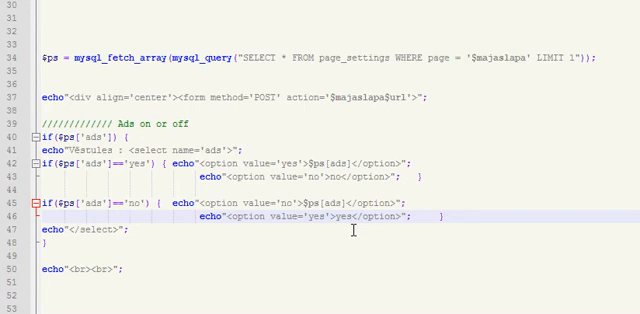
mouse_move(376, 196)
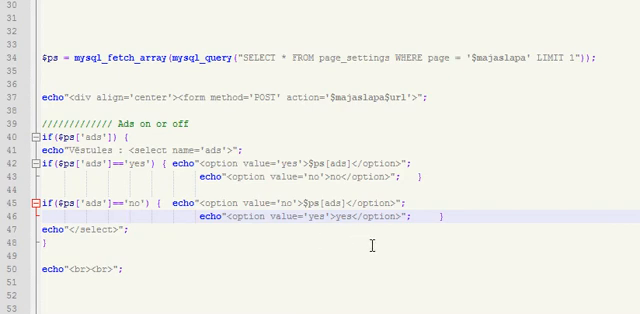
scroll("down", 3)
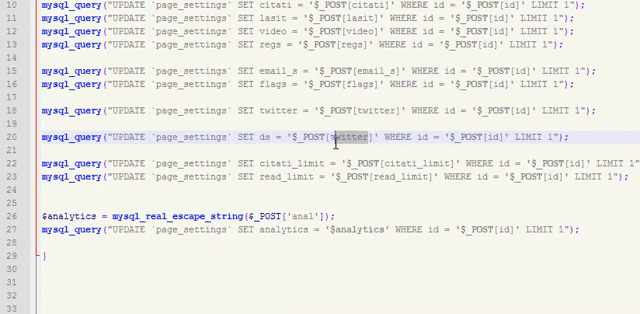
Duplicate an UPDATE page_settings query line with its $_POST key changed to ads
type("ads")
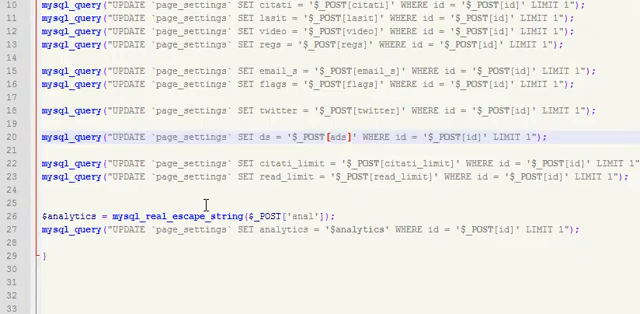
scroll("down", 3)
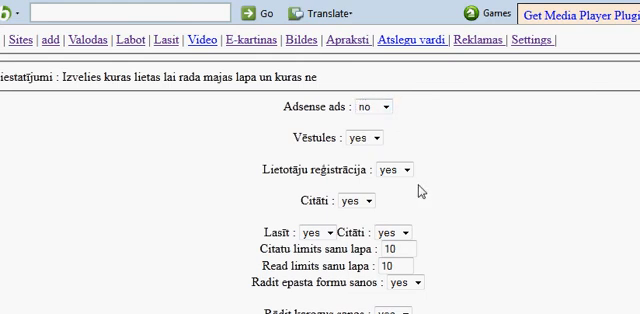
Reload the admin Settings page in Firefox to see the new Adsense ads dropdown
left_click(384, 106)
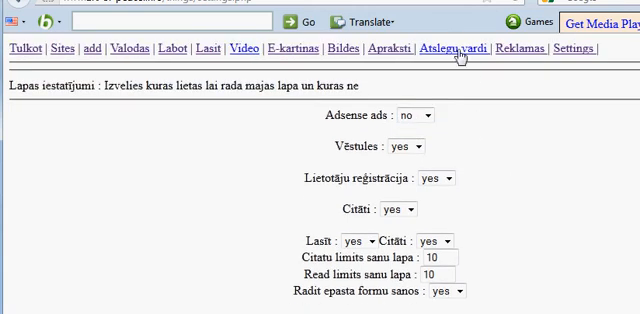
Open the admin ads page from the 'Reklamas' navigation link
left_click(458, 48)
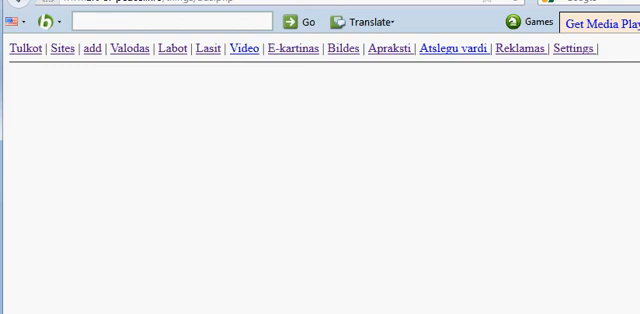
mouse_move(222, 104)
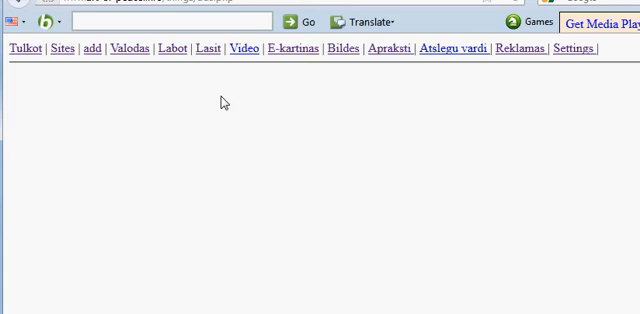
mouse_move(228, 180)
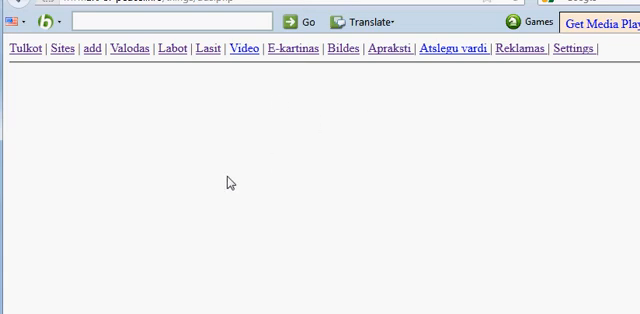
mouse_move(460, 200)
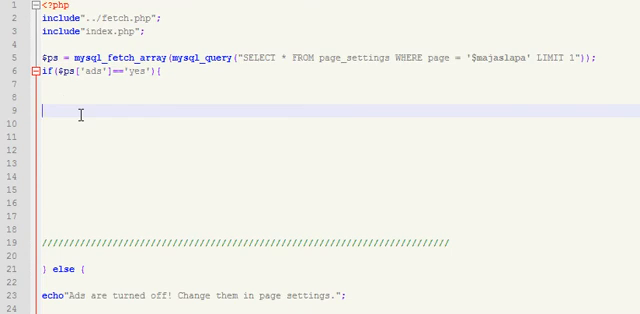
Echo a centered div holding a POST form whose action is the current page URL
type("echo\"")
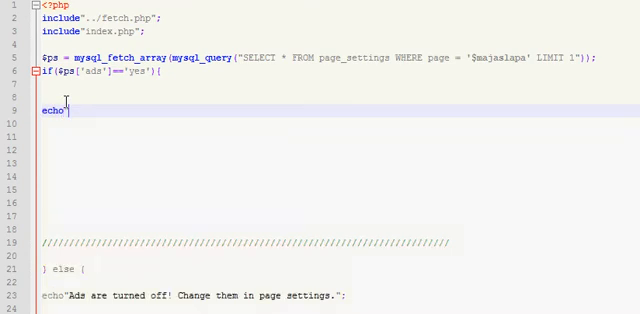
type("<div align='center'>\";")
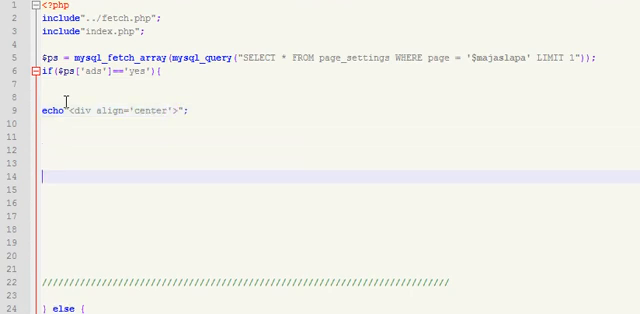
type("echo\"\";")
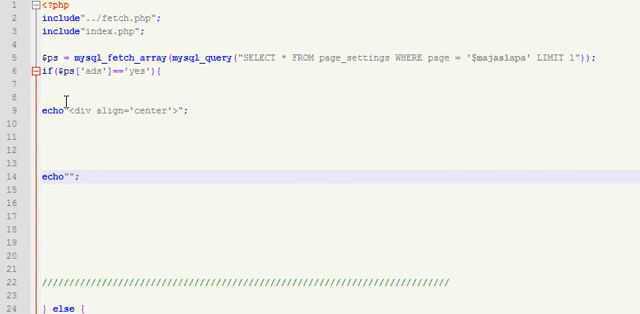
type("</div>")
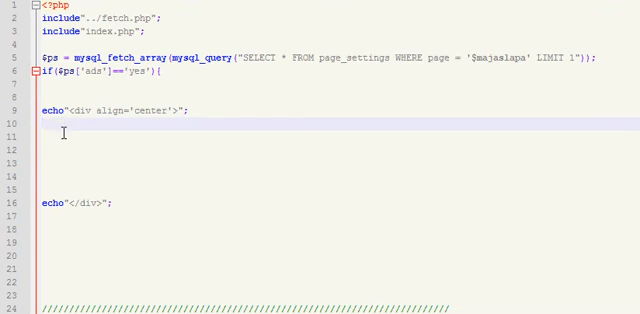
type("echo\"<fd\";")
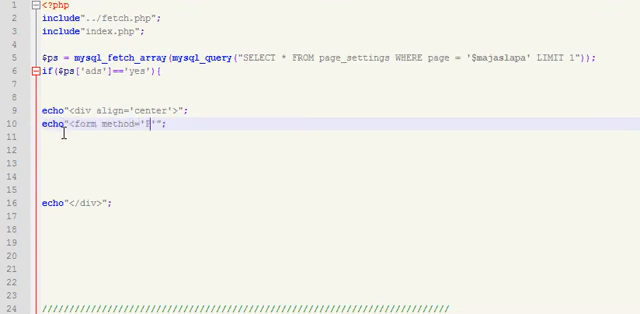
type("POST' action=")
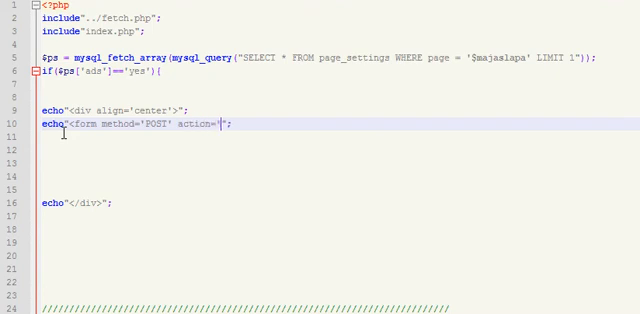
type("$majas")
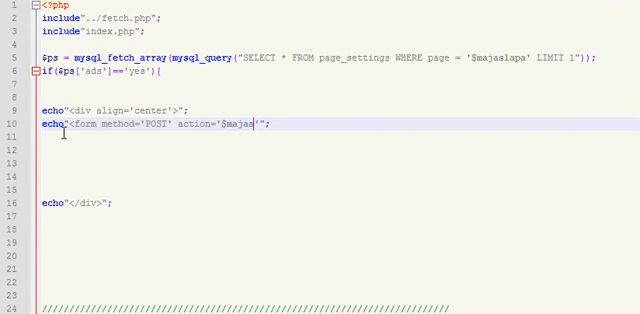
type("lapa$ur")
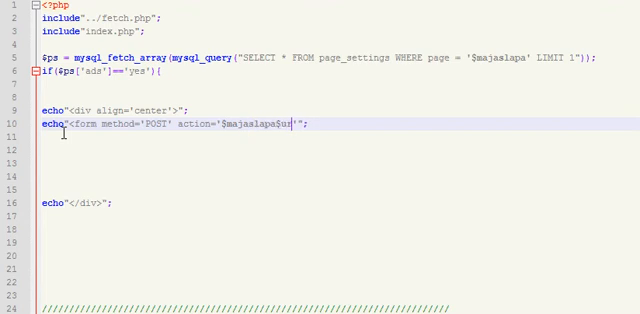
type("l")
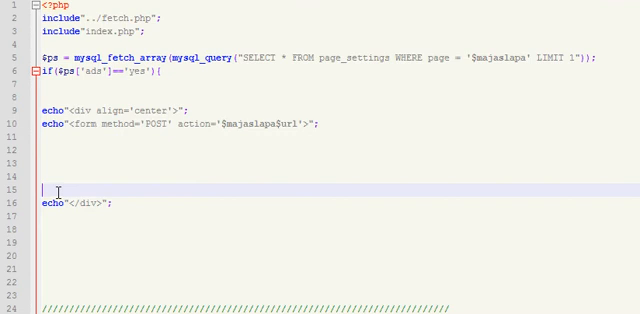
type("echo\"\";")
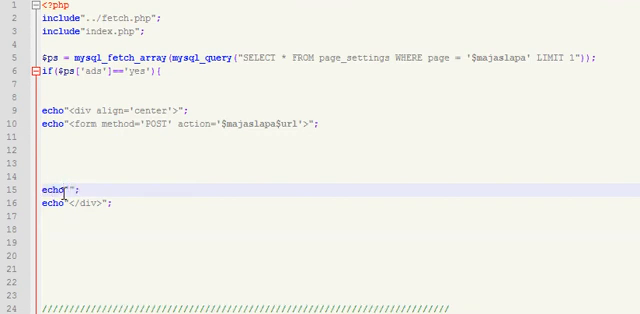
type("</form>")
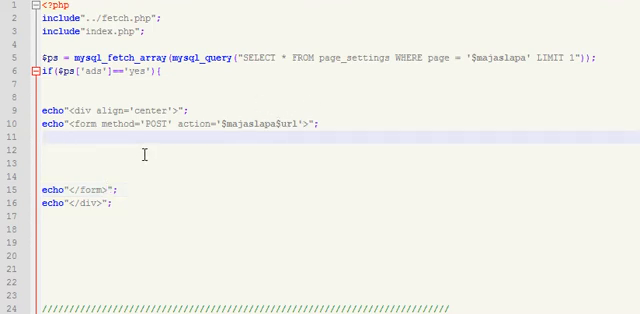
Echo a 'Wide ad' label with a textarea named wide_ad inside the form
type("echo\"\";")
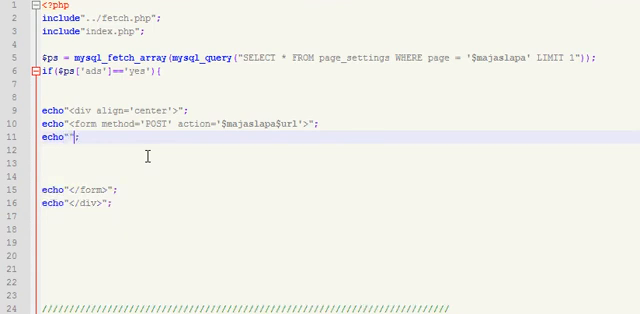
type("Wide ad")
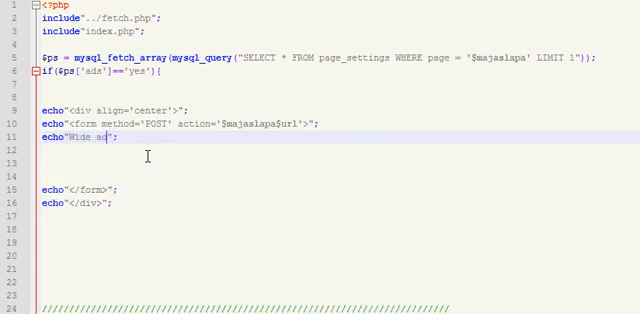
type("()")
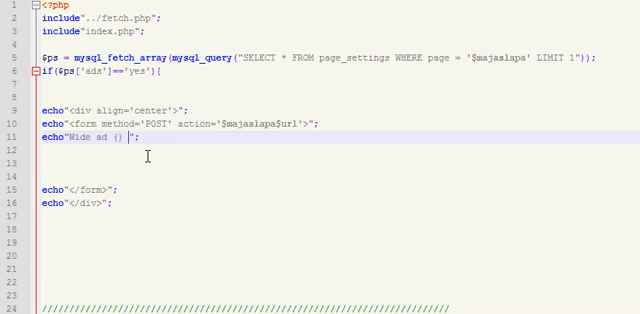
type(": <text>")
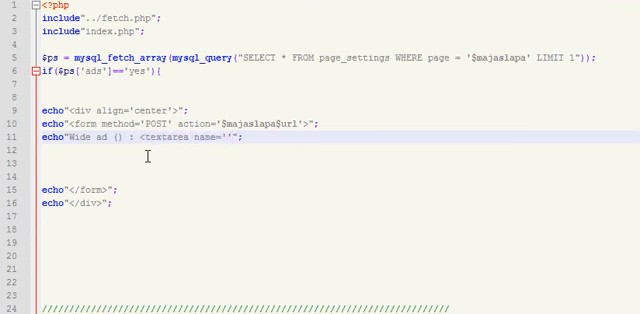
type("wide_ad")
type("$")
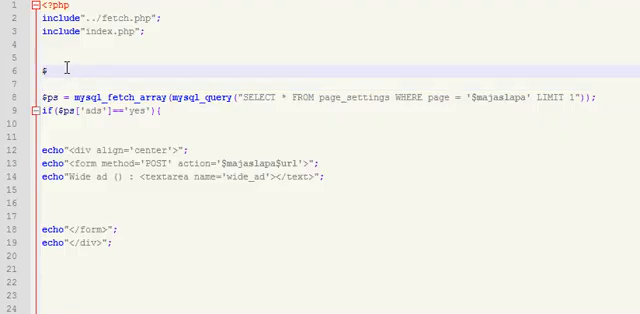
Set $ads_fetch to the ads row WHERE page = '$majaslapa' LIMIT 1 via mysql_fetch_array
type("ad")
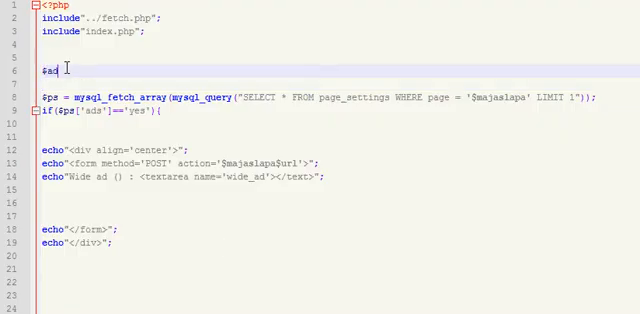
type("s_fetch")
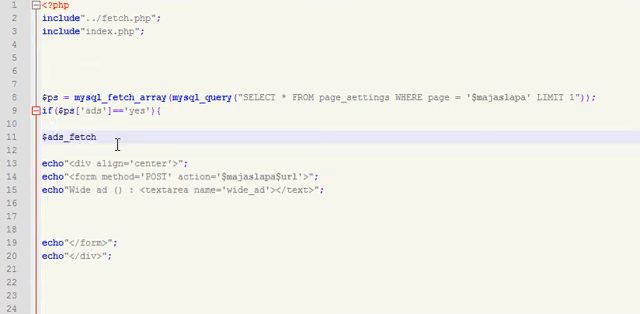
type("= mysql_ft")
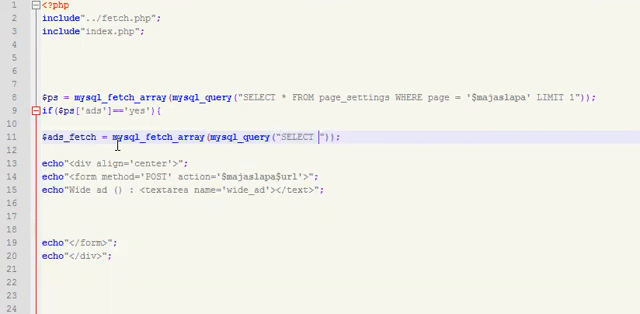
type("* FROM ads")
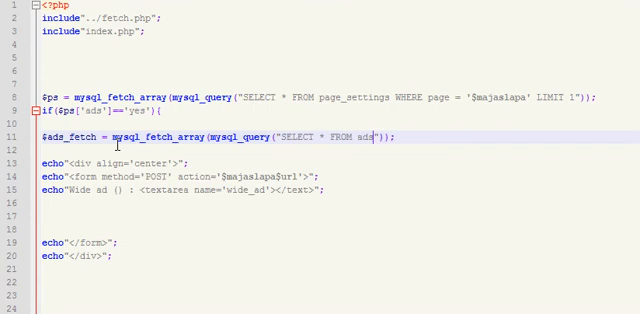
type("WHERE page =' '")
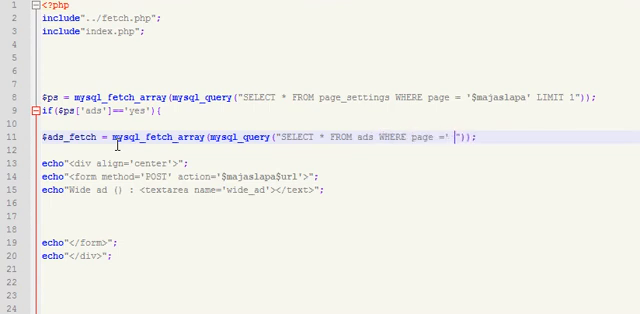
type("LIMIT 1")
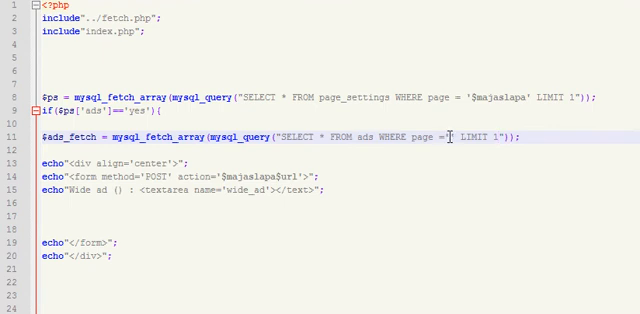
type("$majaslapa")
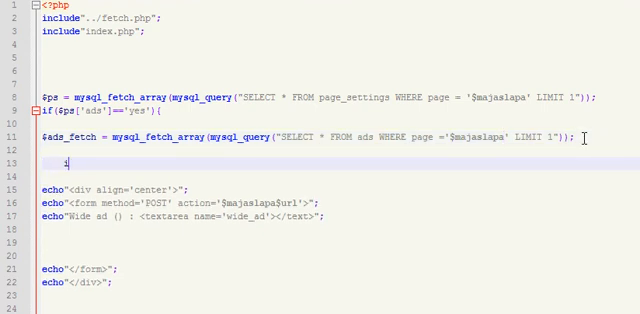
Wrap the form in if(!$ads_fetch['id']) { } else { }
type("if() { } else {")
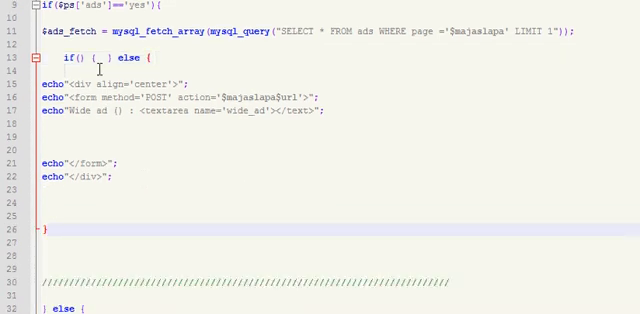
type("!")
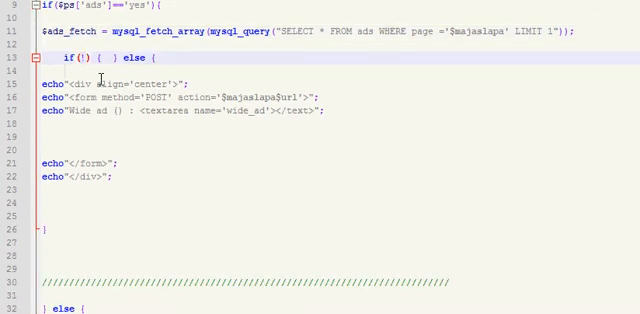
type("$ads_fetch[]")
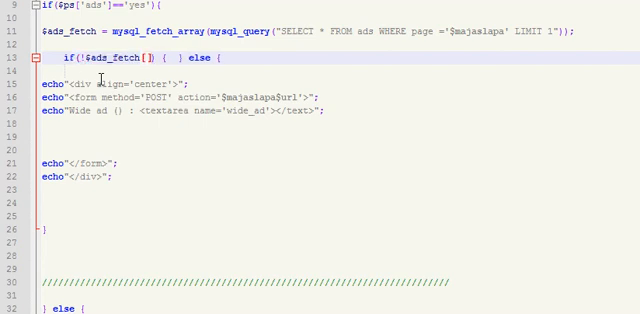
type("''")
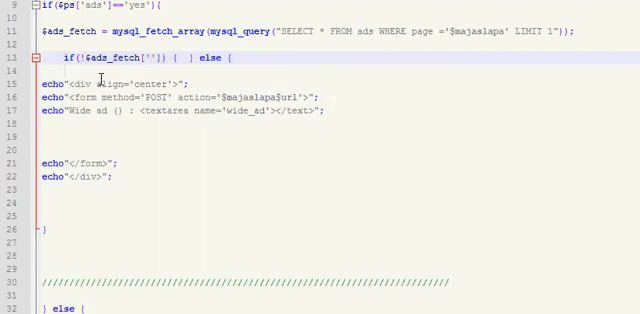
type("id")
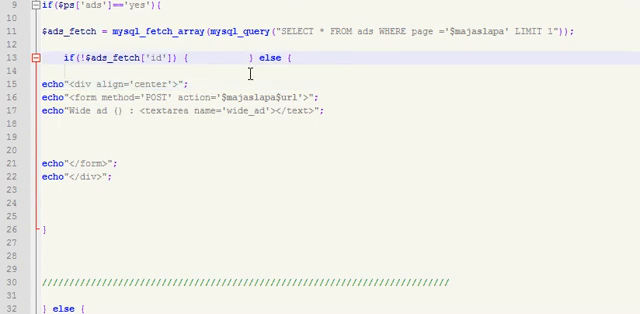
Run mysql_query INSERT INTO ads (page) VALUES('$majaslapa') when no row exists
type("mysql_ins")
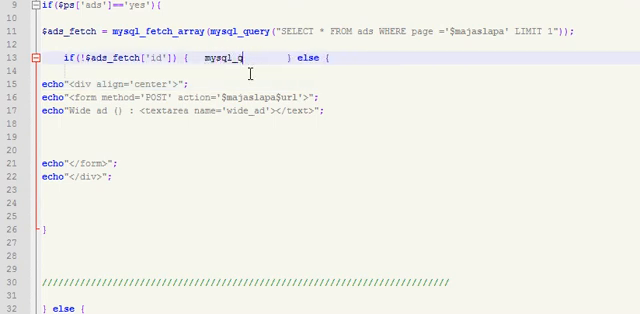
type("uery ();")
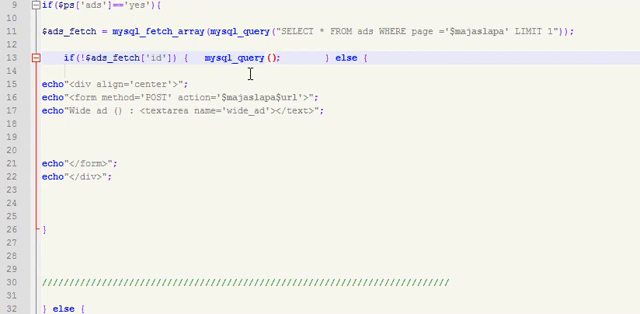
type("\"\";")
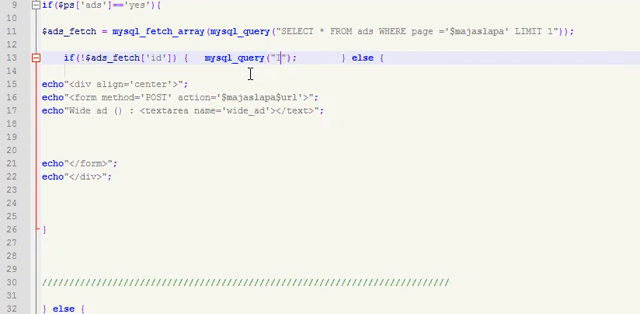
type("INSERT INTO")
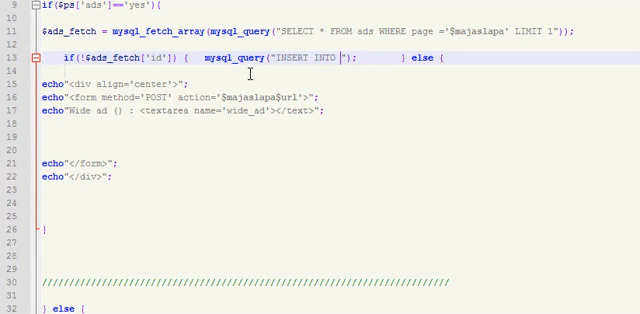
type("ads")
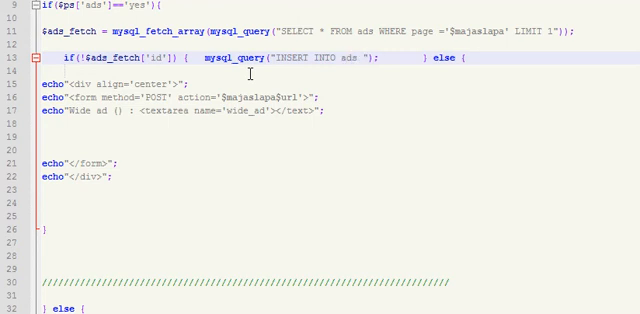
type("() VALUES(")
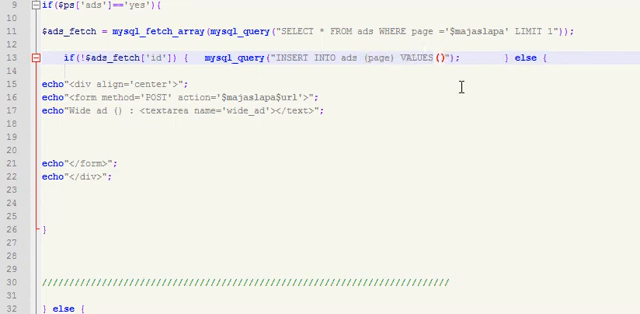
type("$majaslapa")
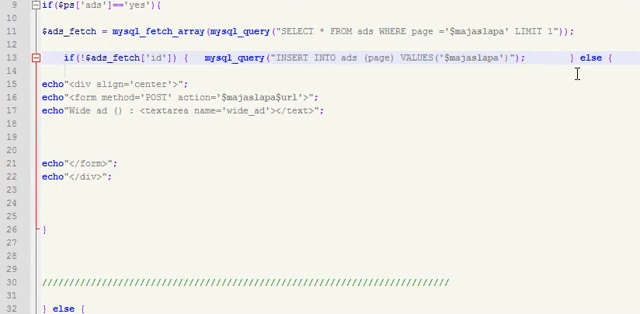
mouse_move(312, 56)
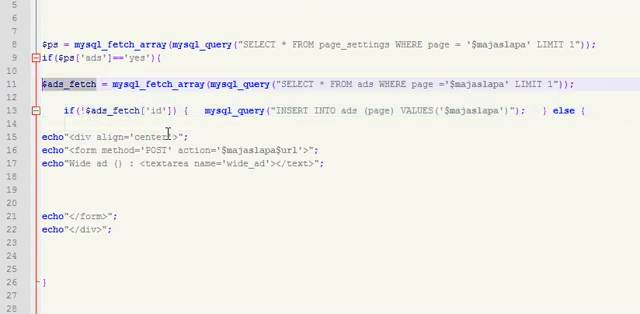
Output $ads_fetch between the wide ad textarea's tags
type("$ads_fetch")
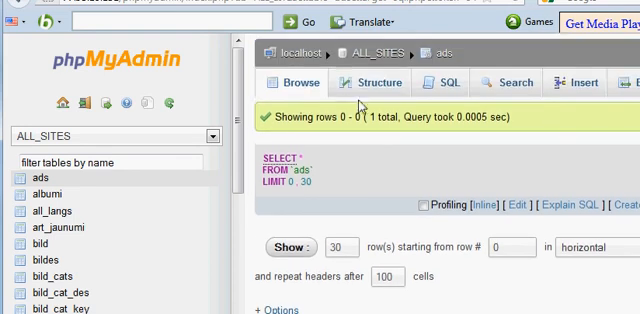
Browse the ads table in phpMyAdmin to see its single row
left_click(372, 82)
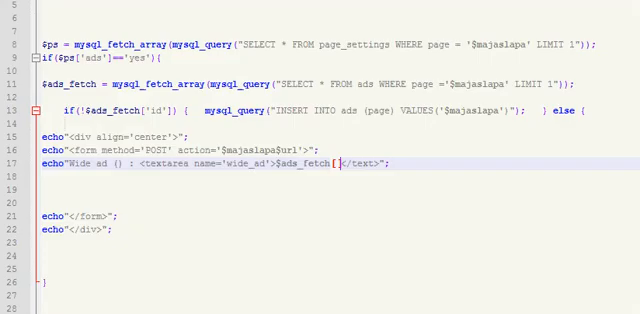
Label the field 'Wide ad (728x90)', prefill $ads_fetch['728x90'] in a 30x5 textarea, echo <br><br>
type("(728x90)")
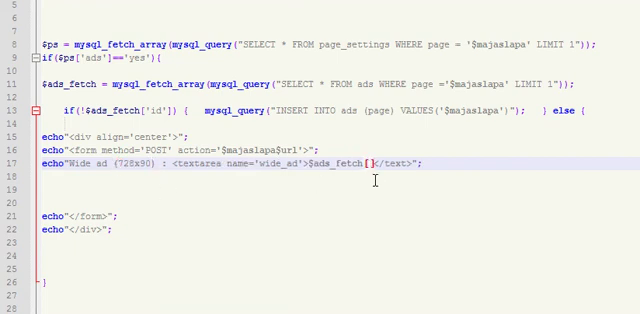
type("728x90")
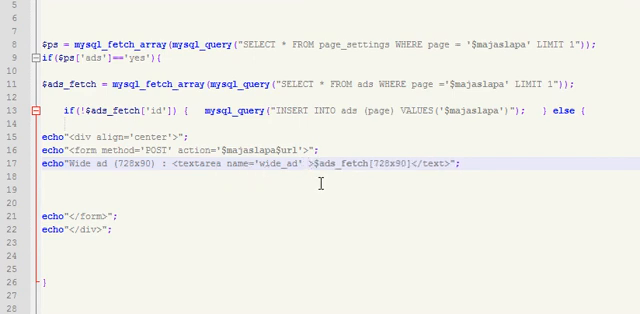
type("cols='")
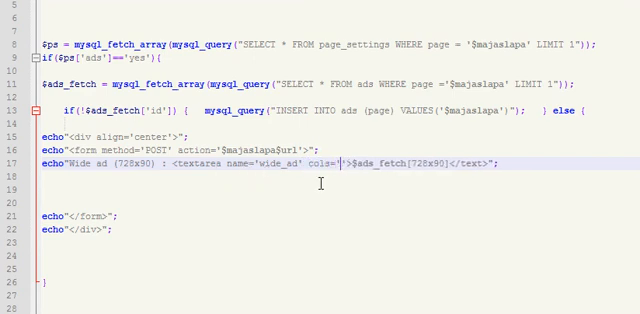
type("30")
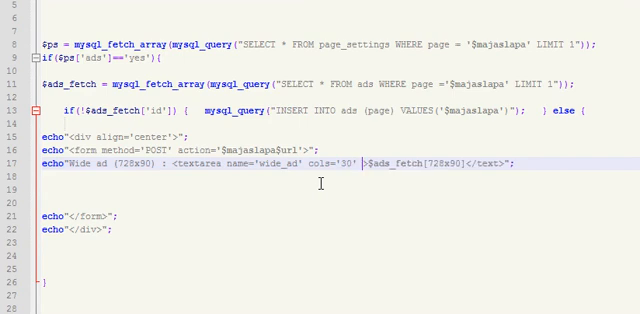
type("rows='5'")
left_click(320, 190)
type("echo\"\";")
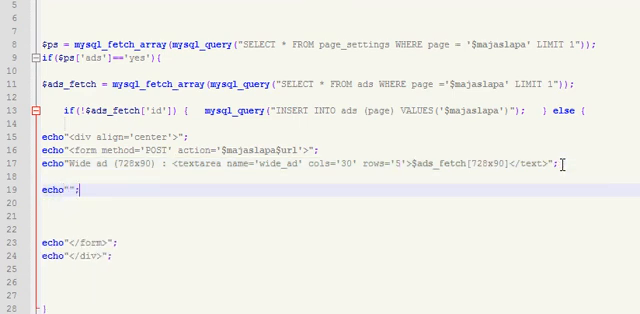
type("<br><br>")
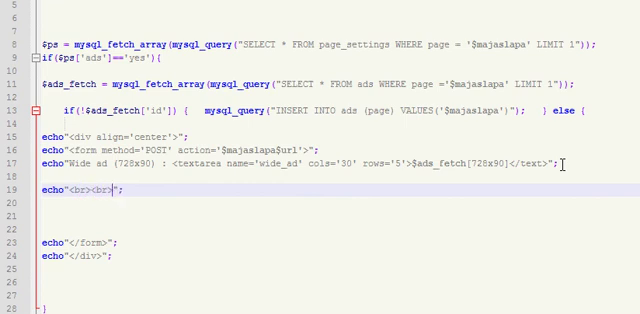